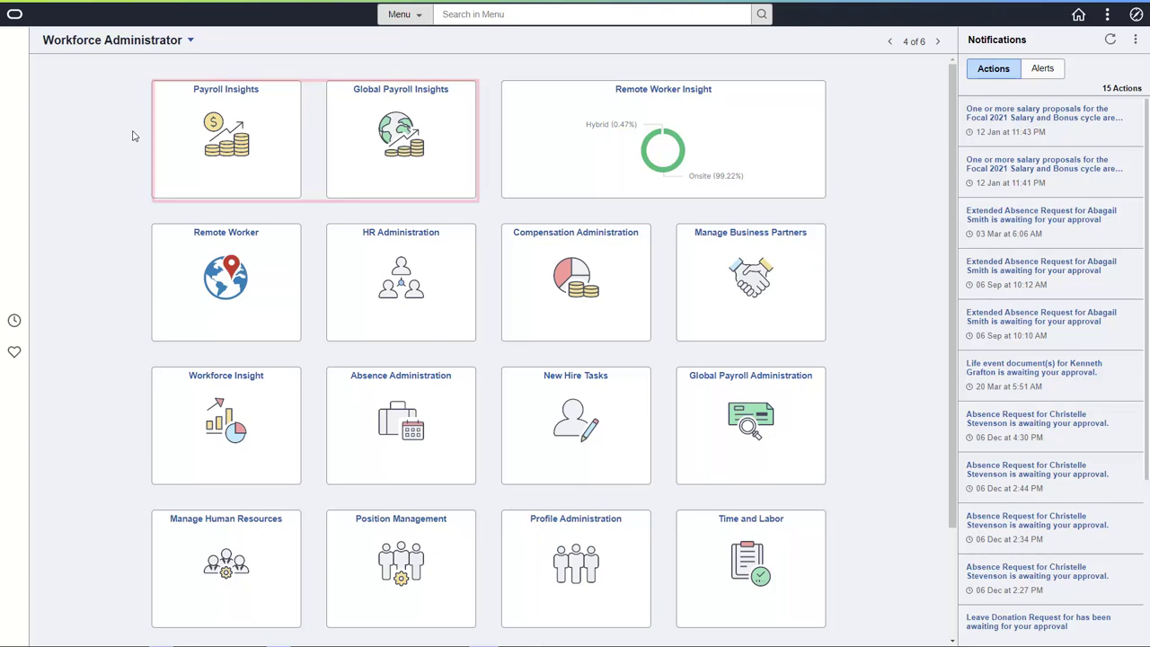
- Open the Payroll Insights tile from the Workforce Administrator homepage
left_click(227, 140)
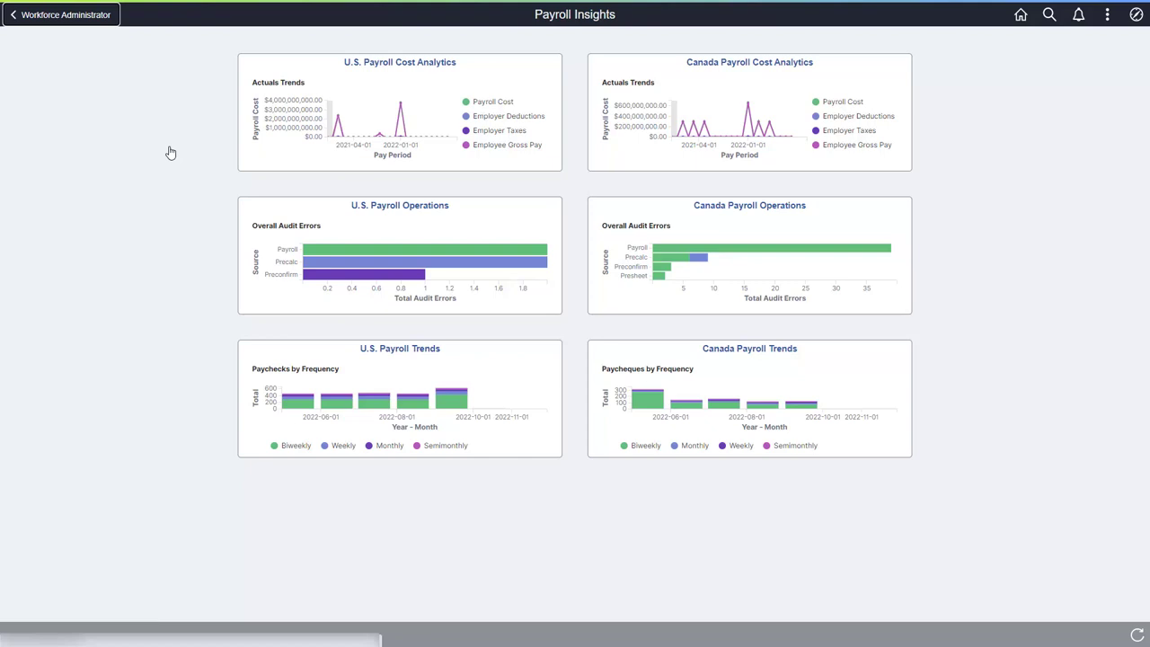
- Filter U.S. Payroll Cost Analytics to June 2021–June 2022 for company GBI - Global Business Institute
left_click(399, 61)
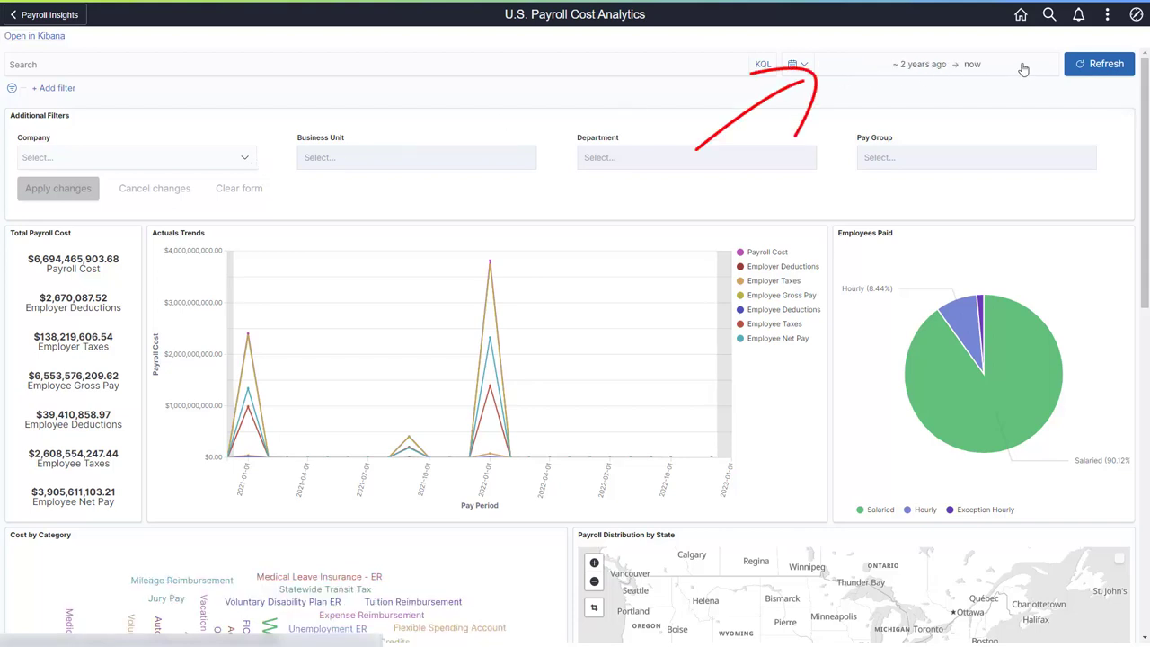
left_click(920, 65)
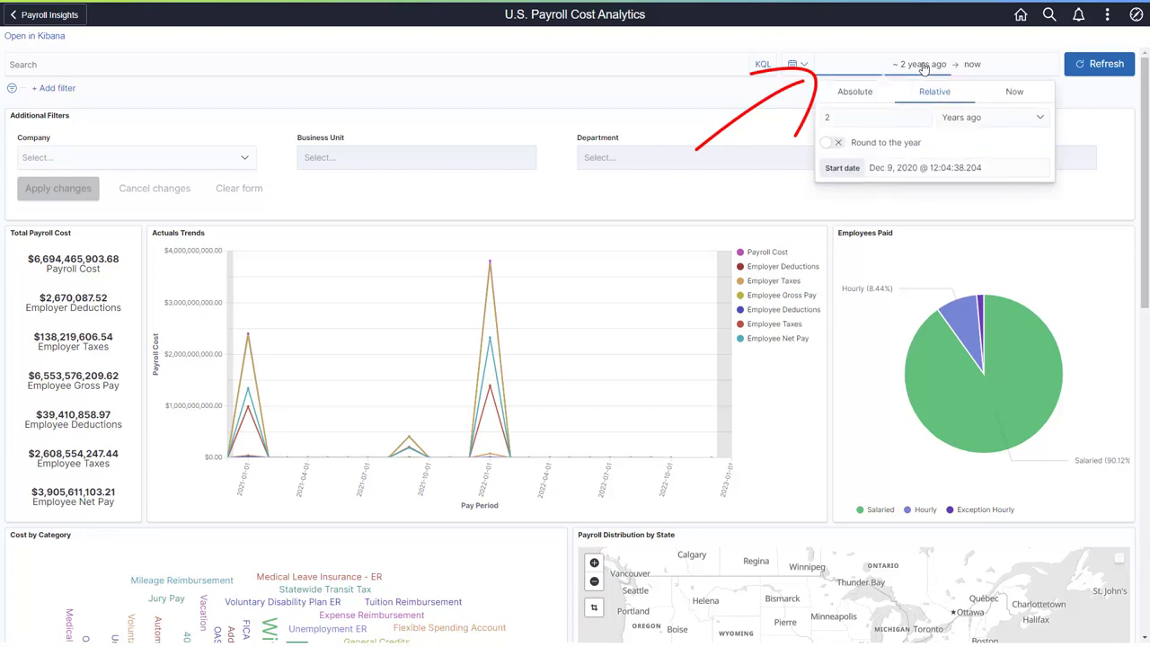
left_click(1108, 65)
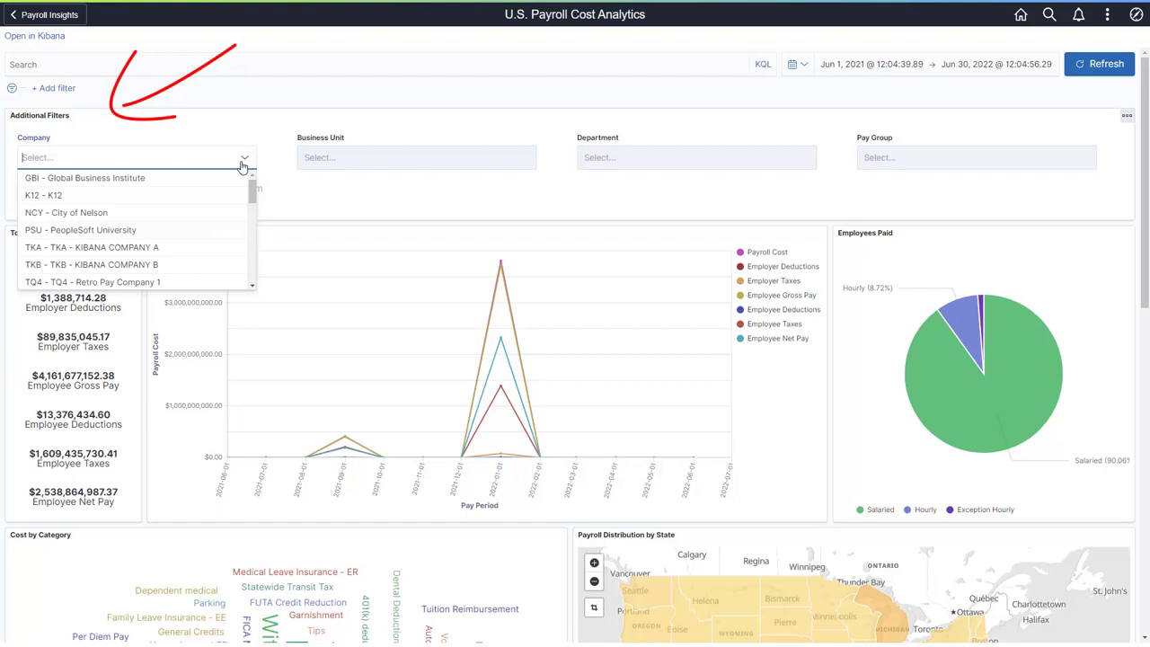
left_click(84, 178)
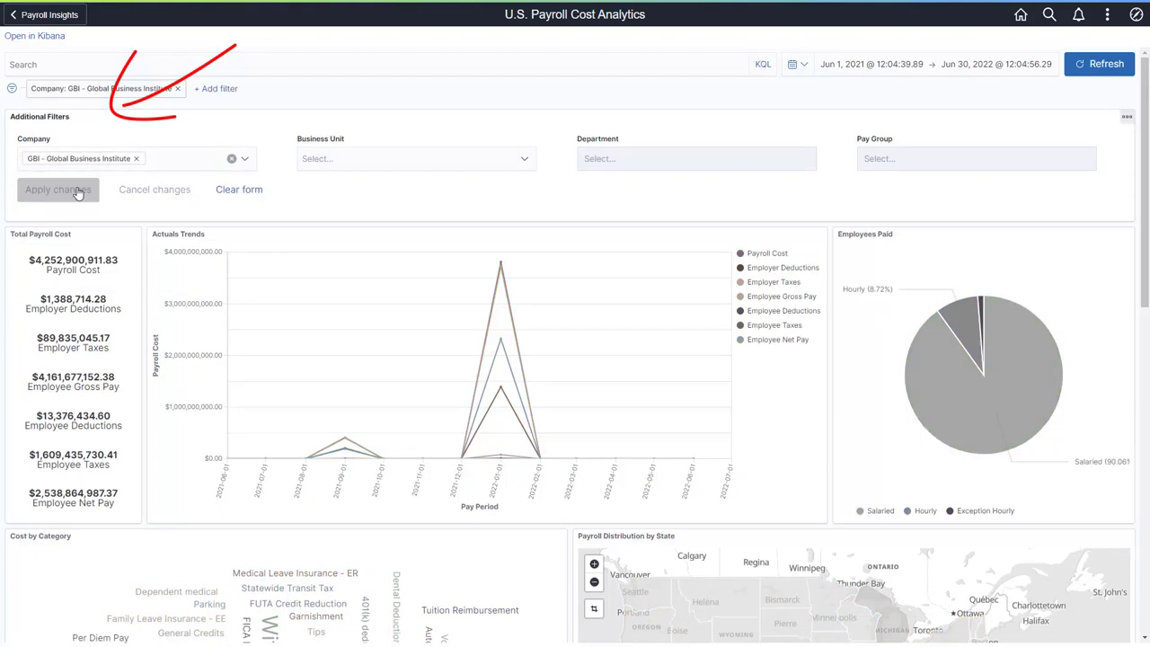
left_click(58, 190)
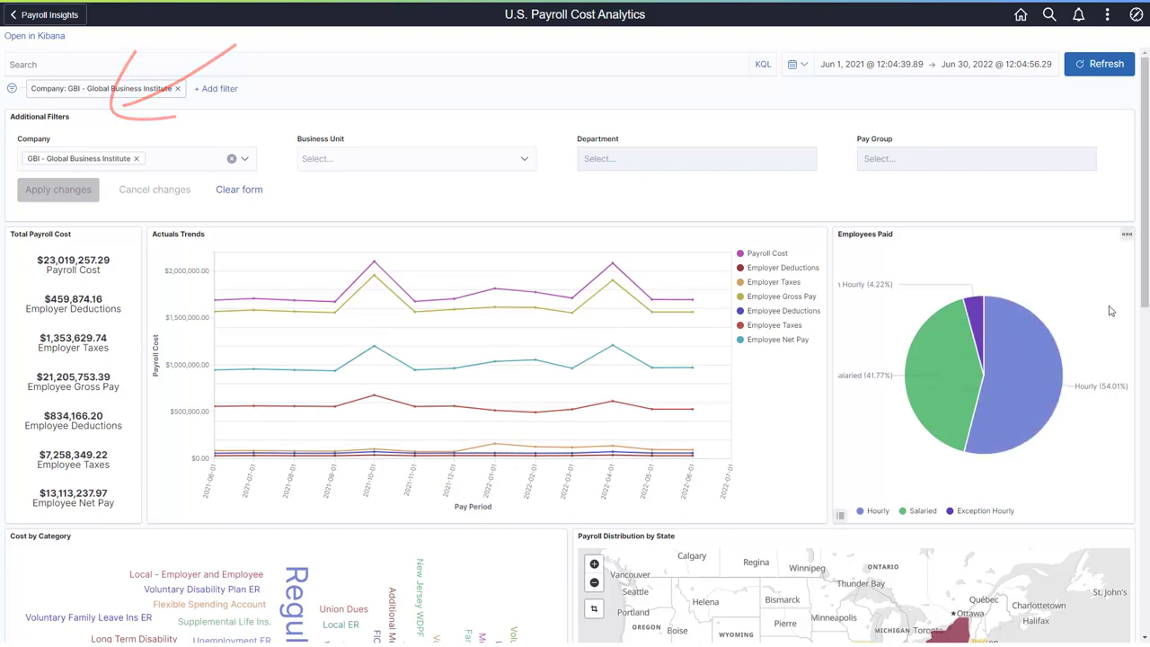
scroll("down", 3)
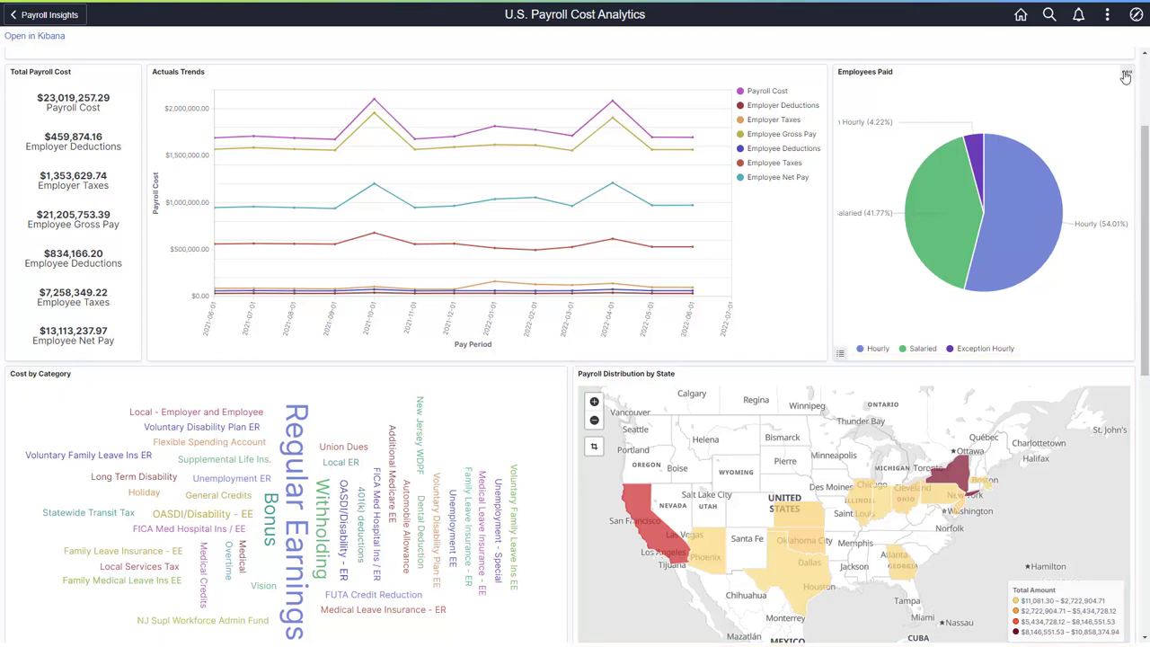
- Inspect the data behind the Employees Paid chart, then close the data view
left_click(1121, 81)
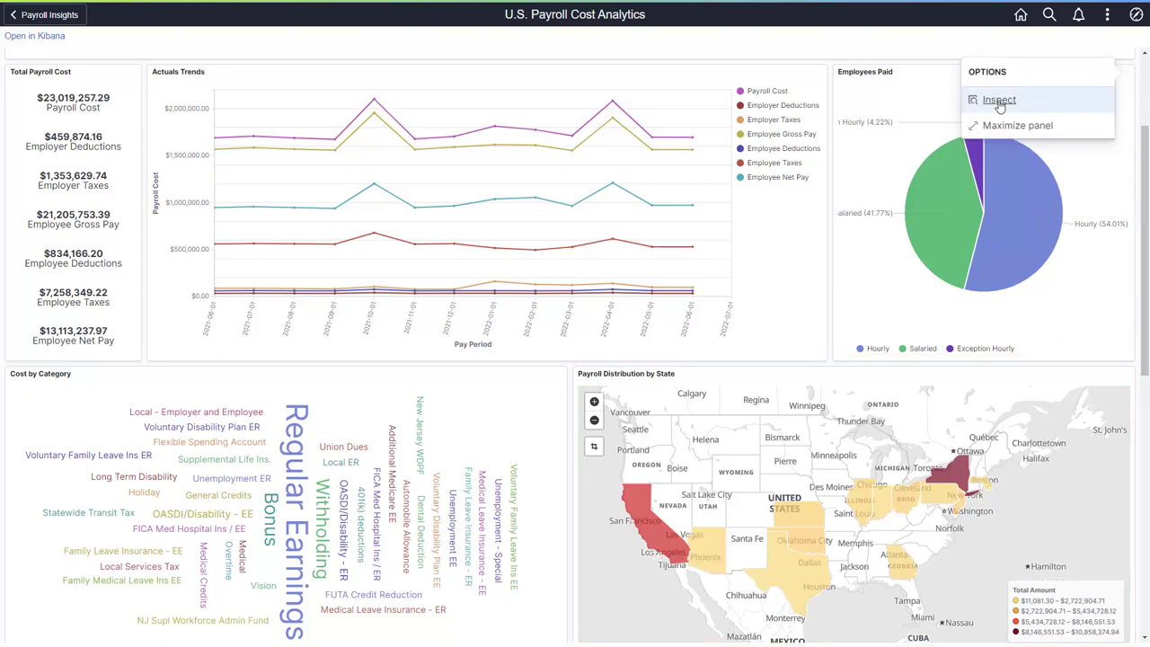
left_click(997, 100)
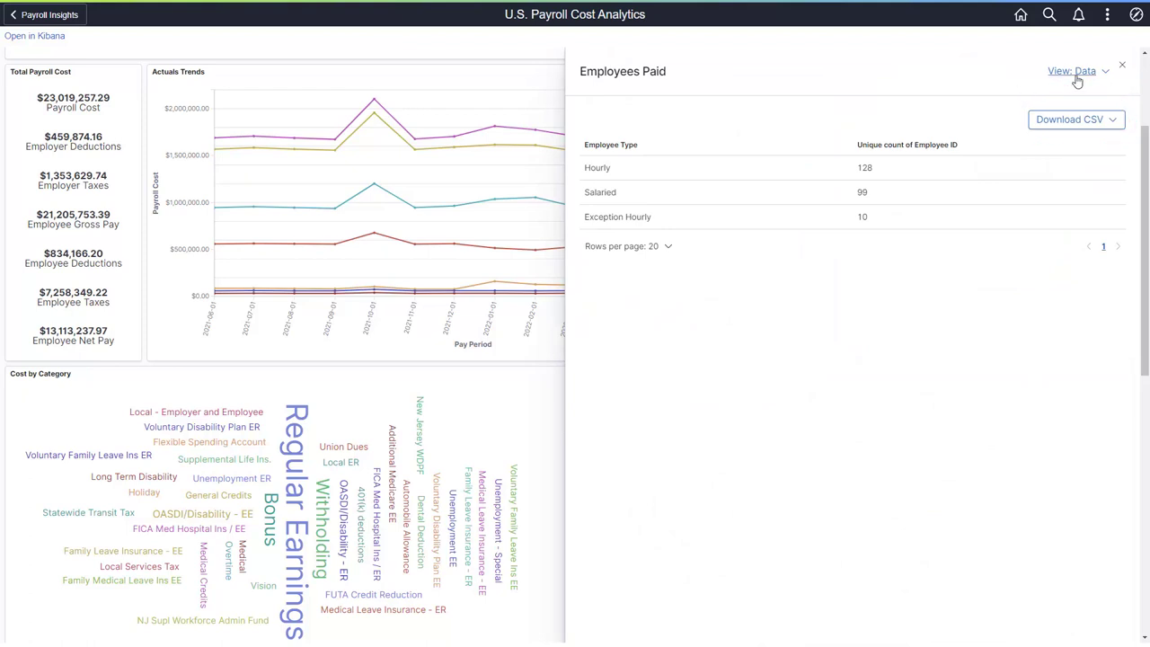
left_click(1107, 68)
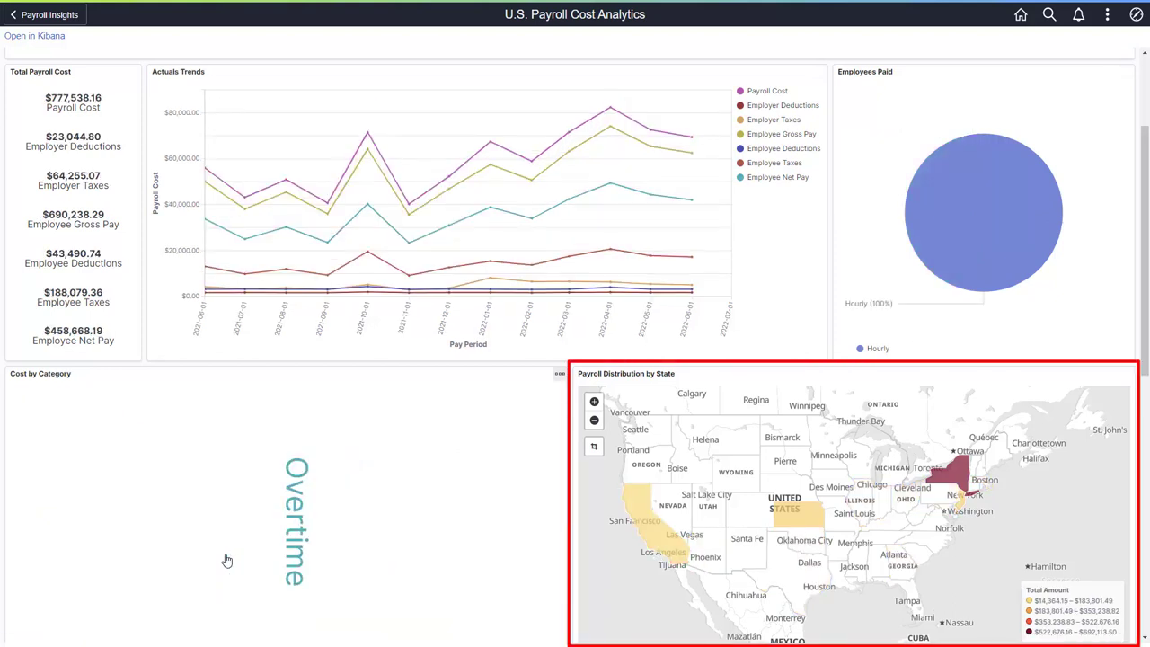
mouse_move(511, 554)
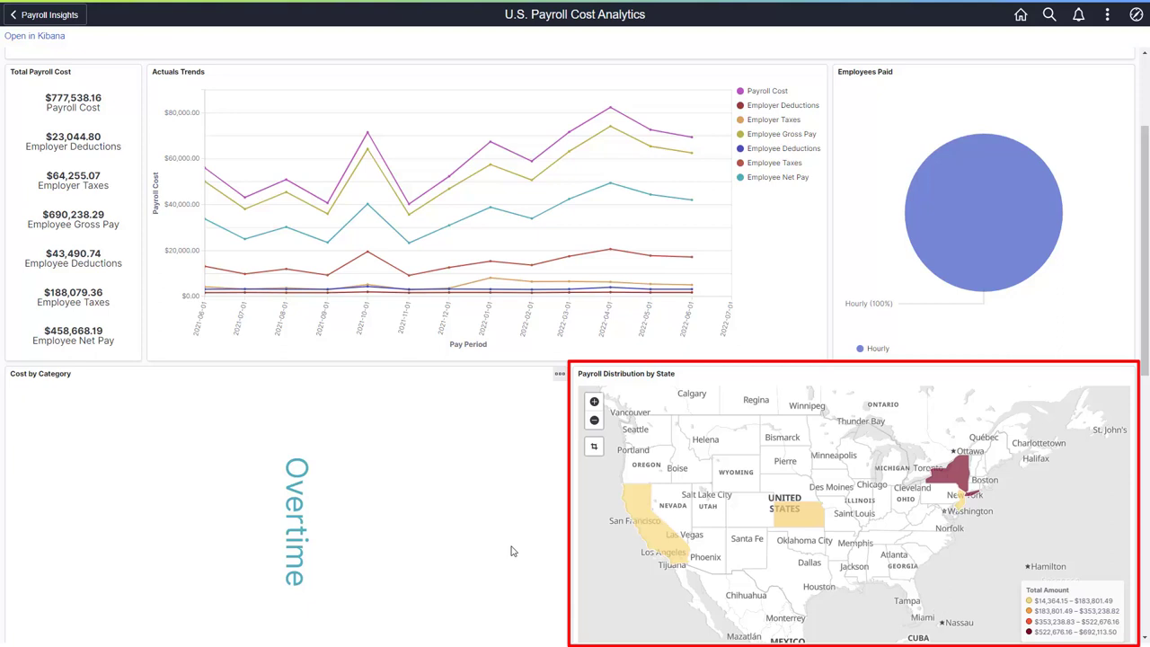
- Filter to the Overtime category and inspect the data behind the state payroll map
left_click(1129, 375)
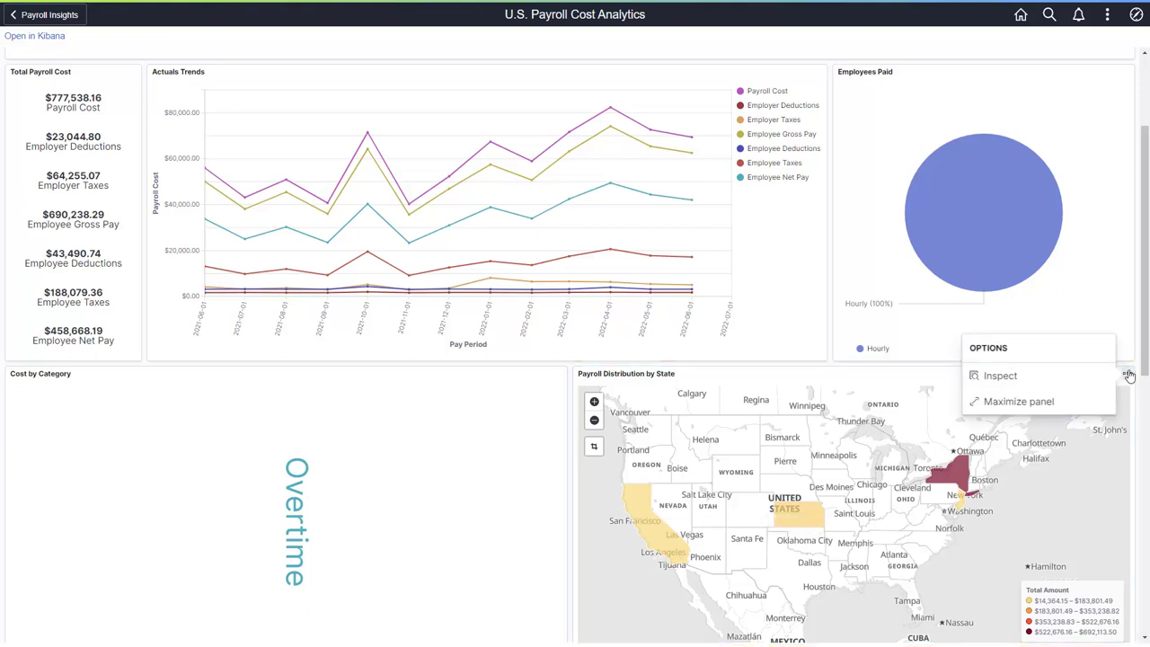
left_click(999, 376)
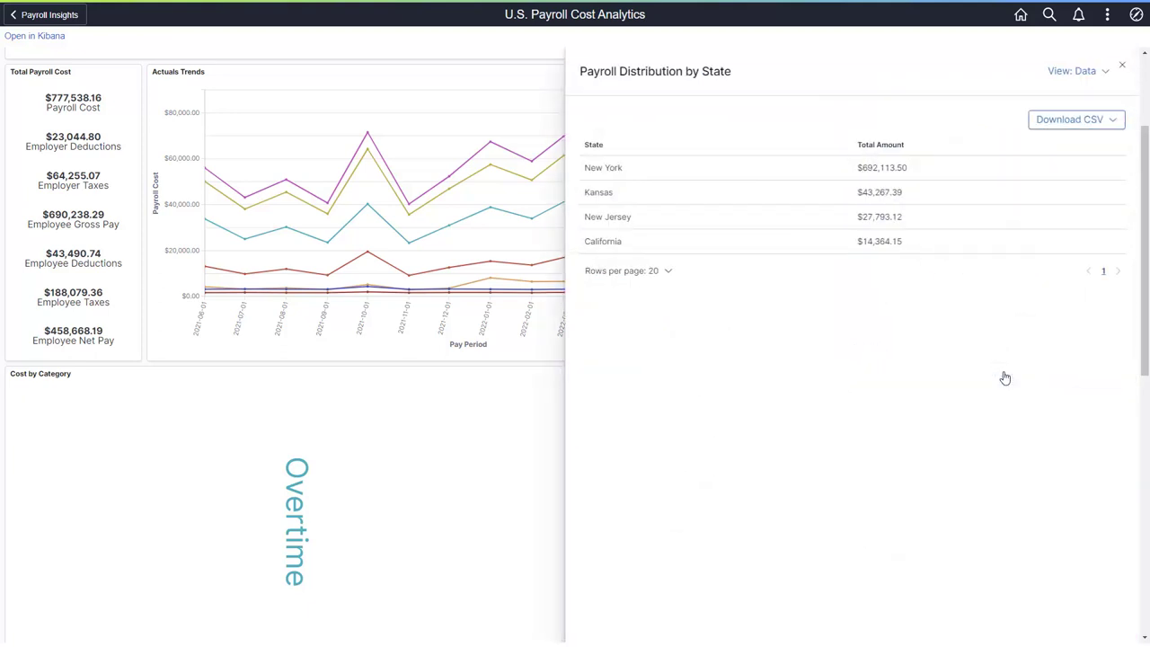
mouse_move(1119, 100)
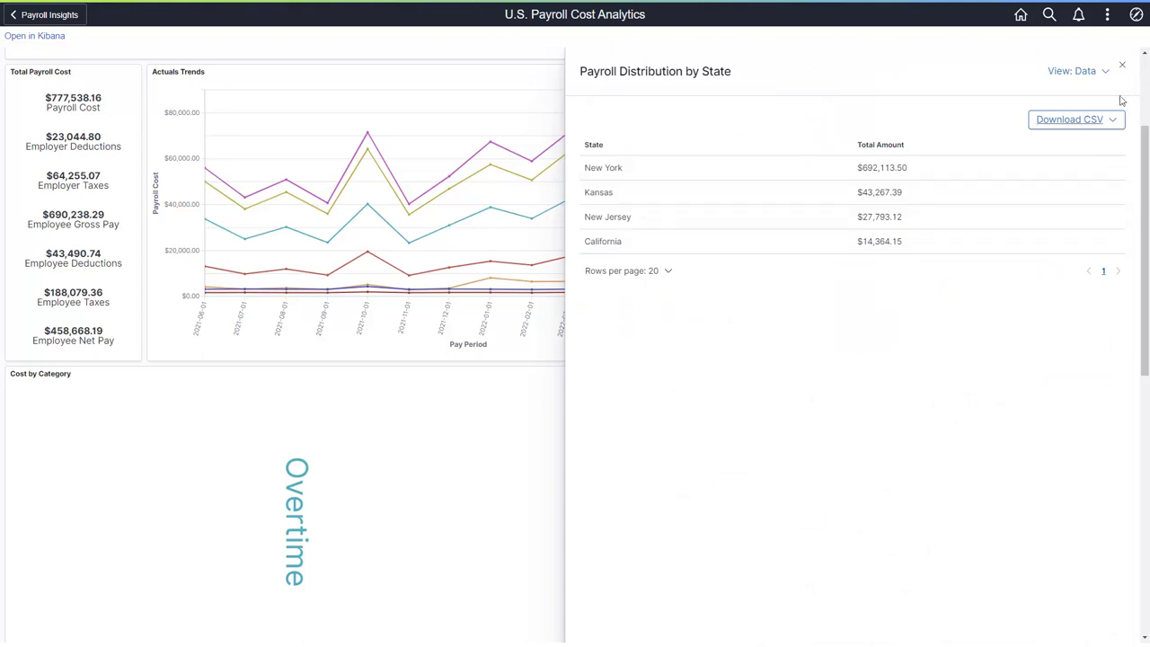
left_click(1117, 65)
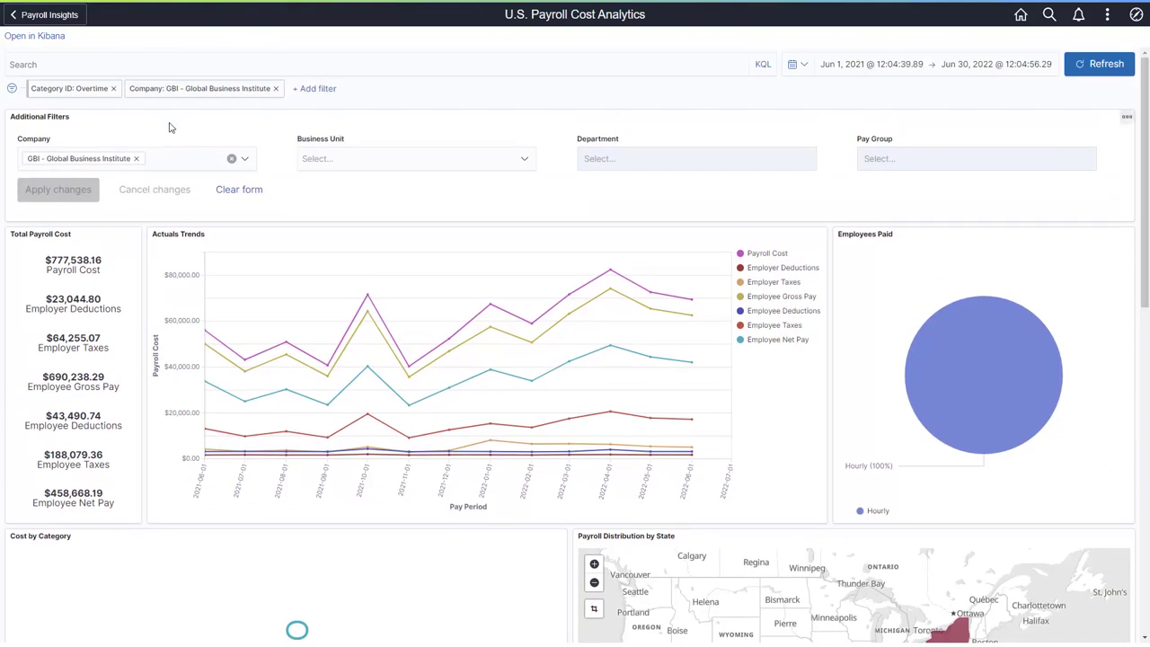
- Remove the Overtime filter, filter to department 55000 Lab Facility of GBI, and return home
left_click(115, 90)
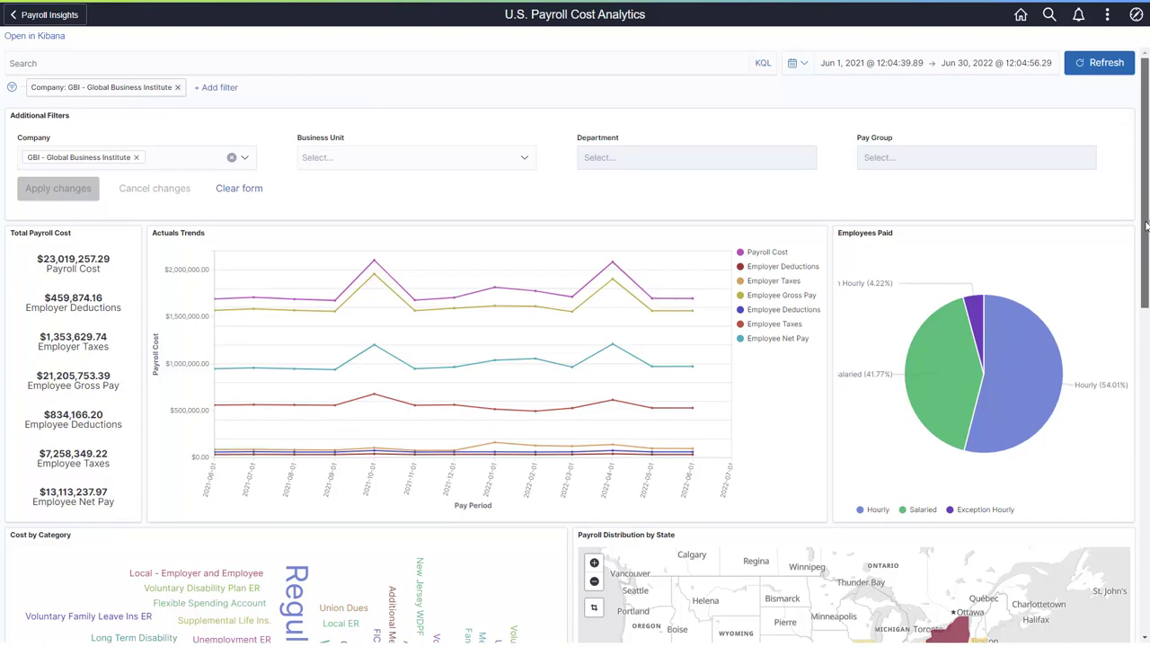
scroll("down", 3)
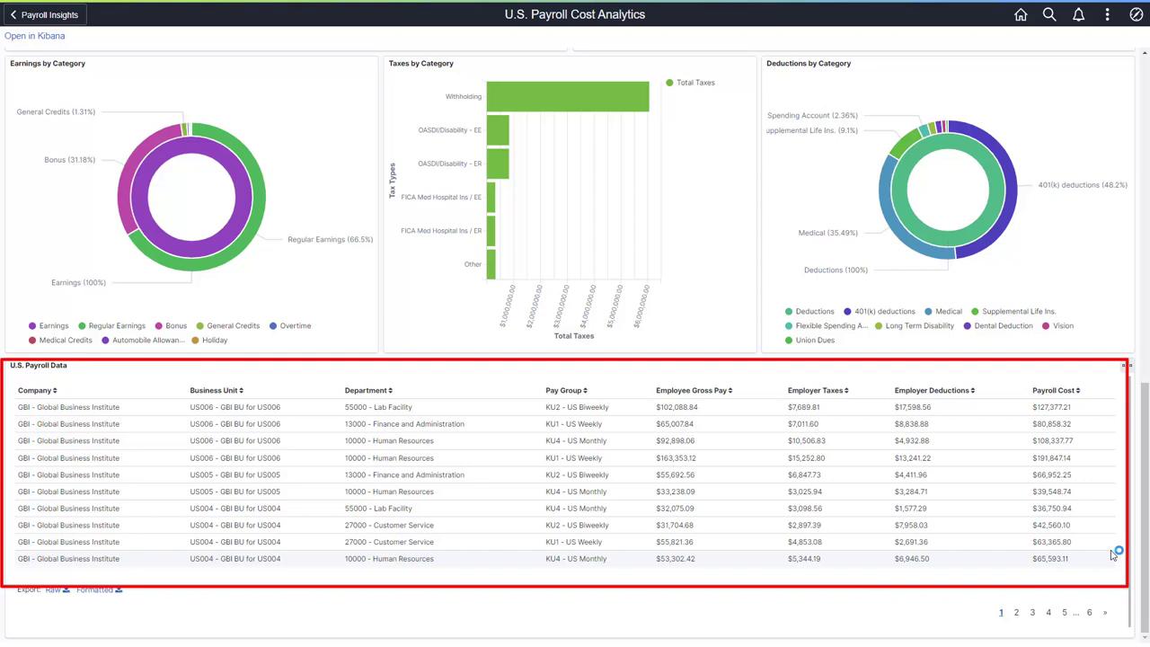
mouse_move(532, 408)
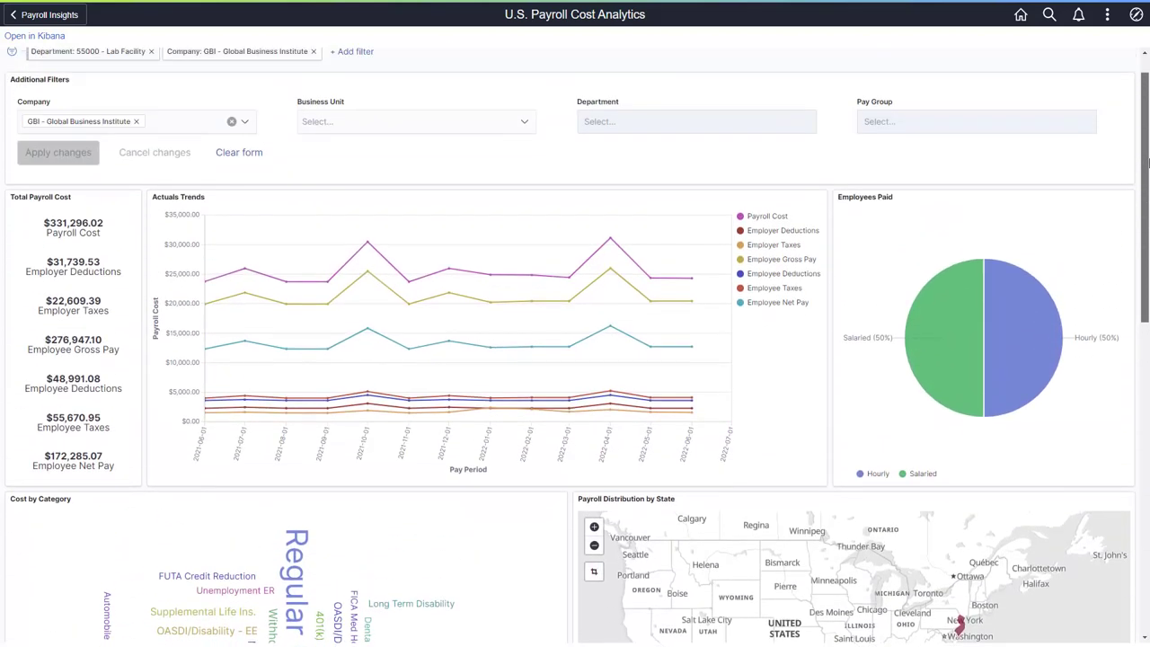
left_click(14, 16)
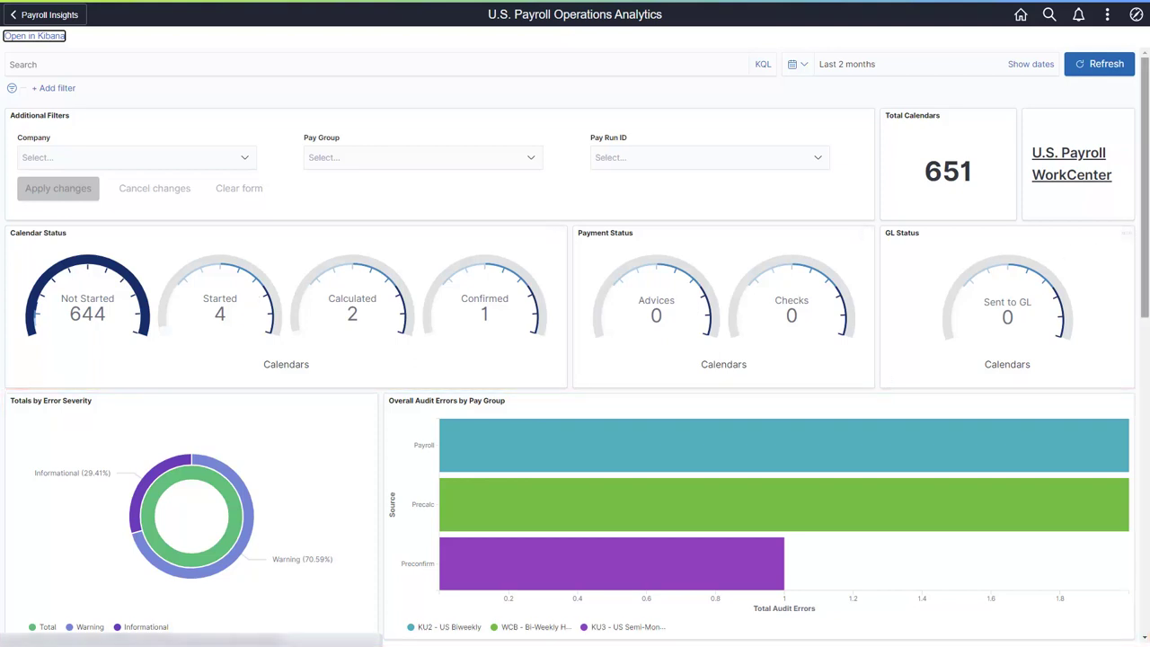
- Scroll through the U.S. Payroll Operations gauges and audit charts
scroll("down", 3)
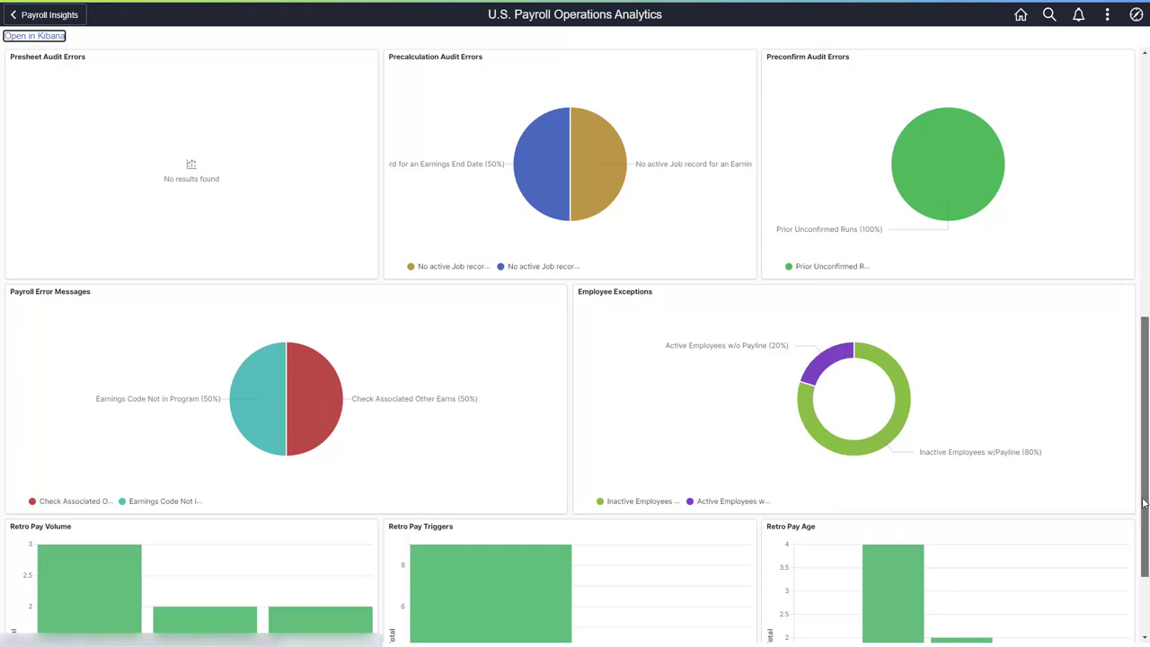
scroll("down", 3)
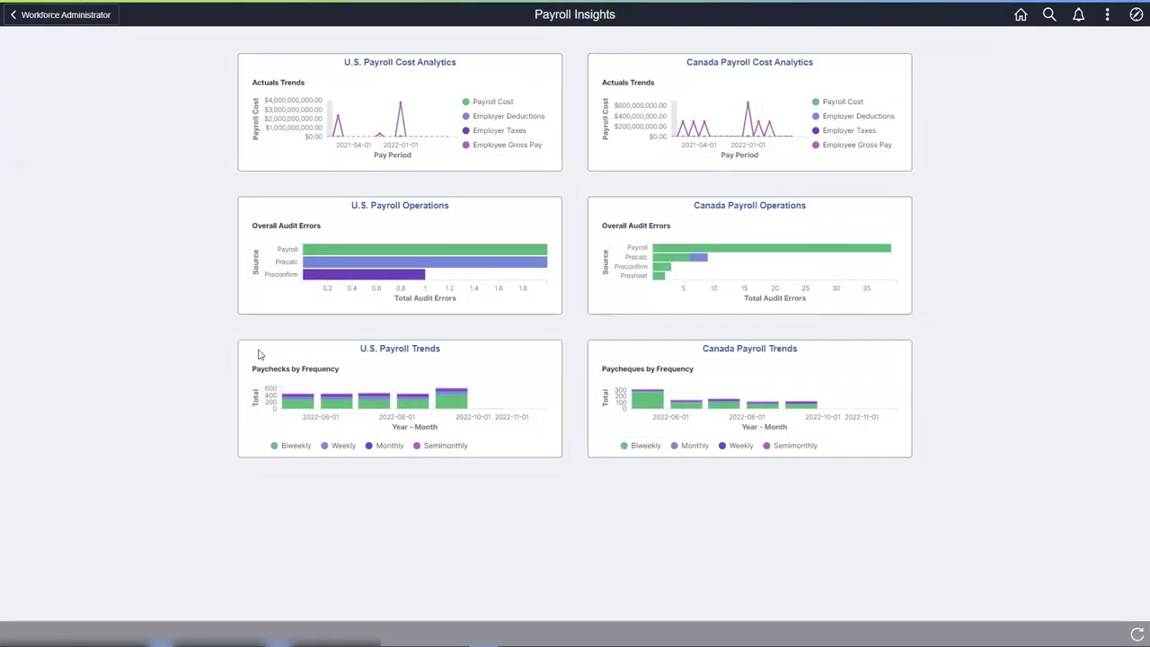
- Review the charts on the U.S. Payroll Trends dashboard before moving to Global Payroll Insights
left_click(399, 349)
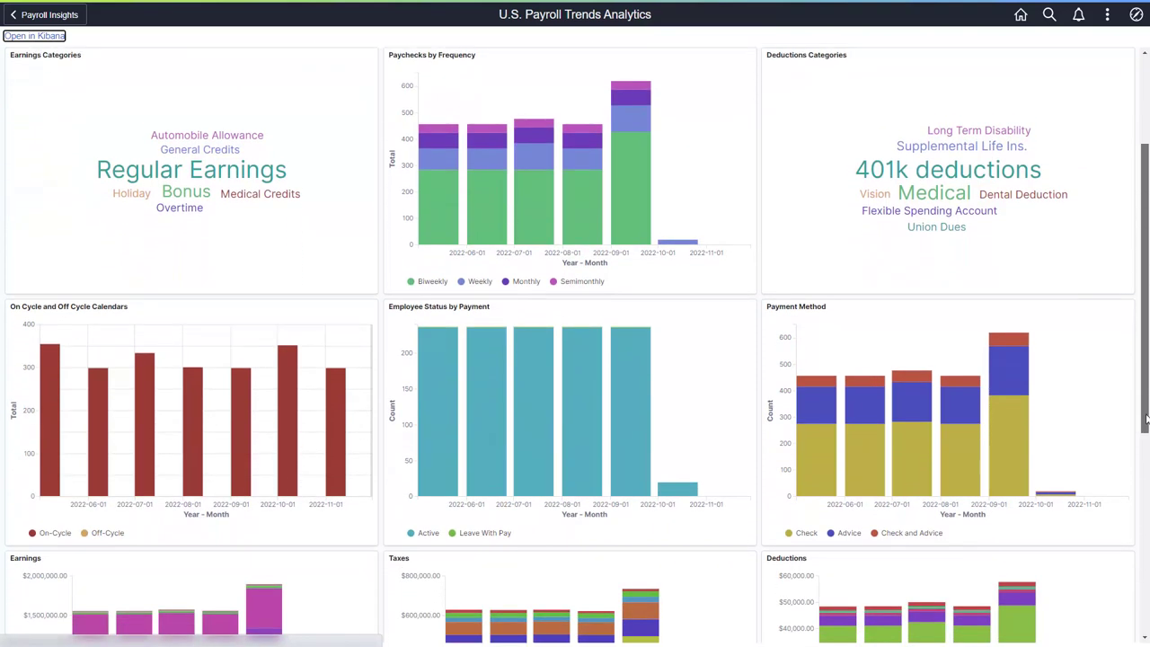
scroll("down", 3)
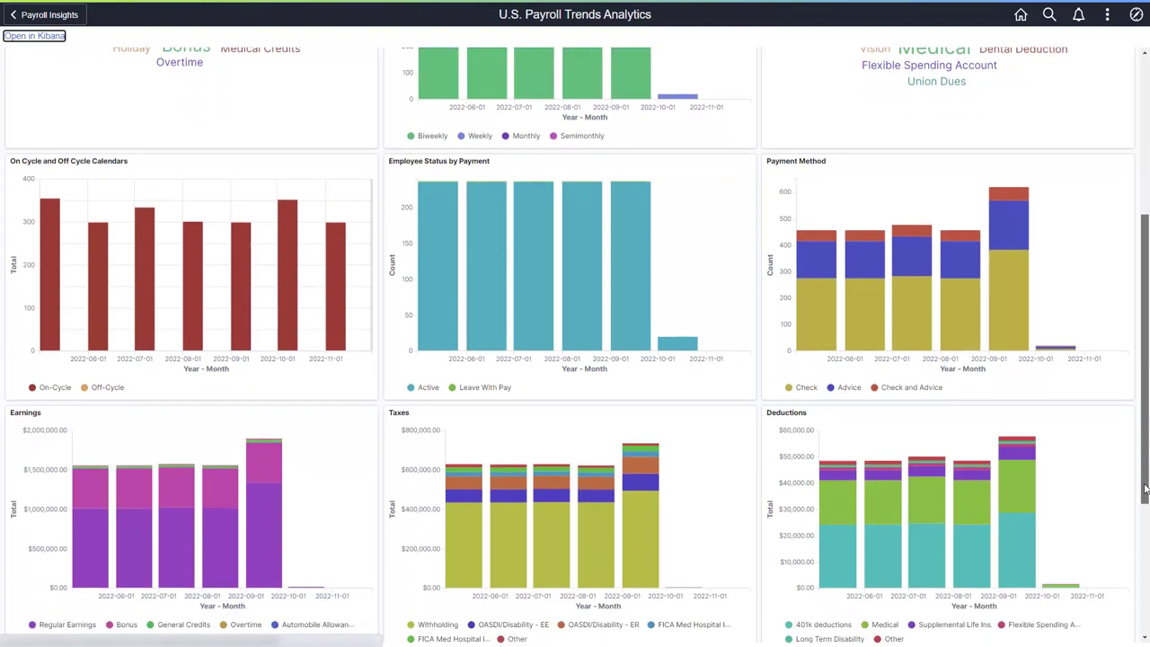
scroll("down", 3)
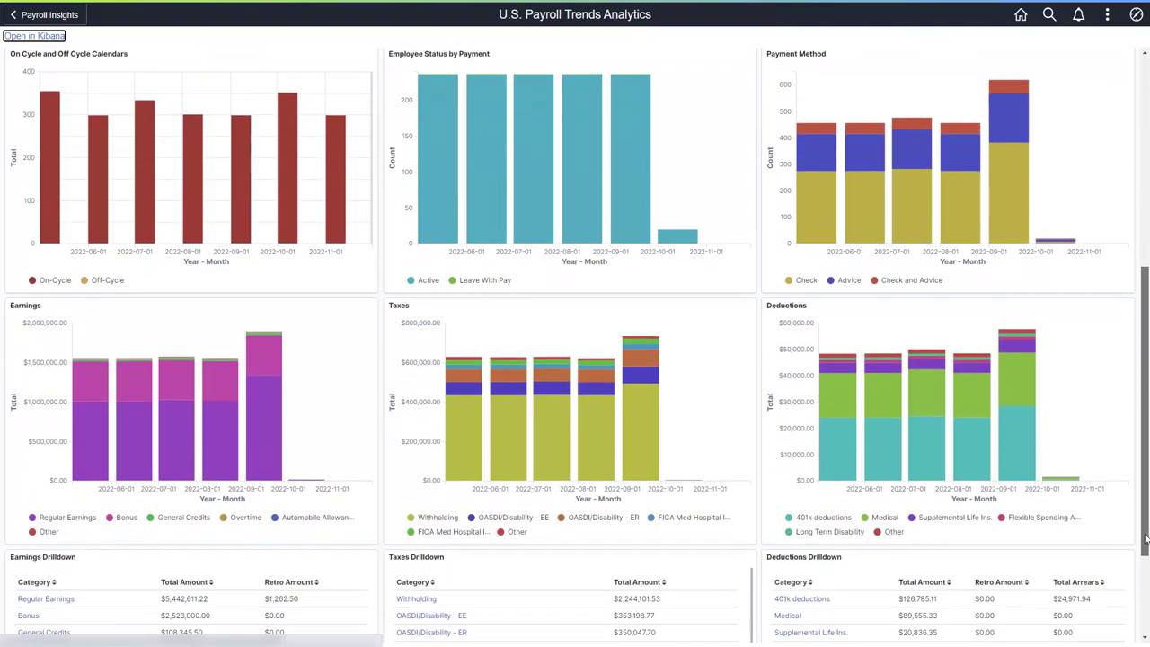
scroll("down", 3)
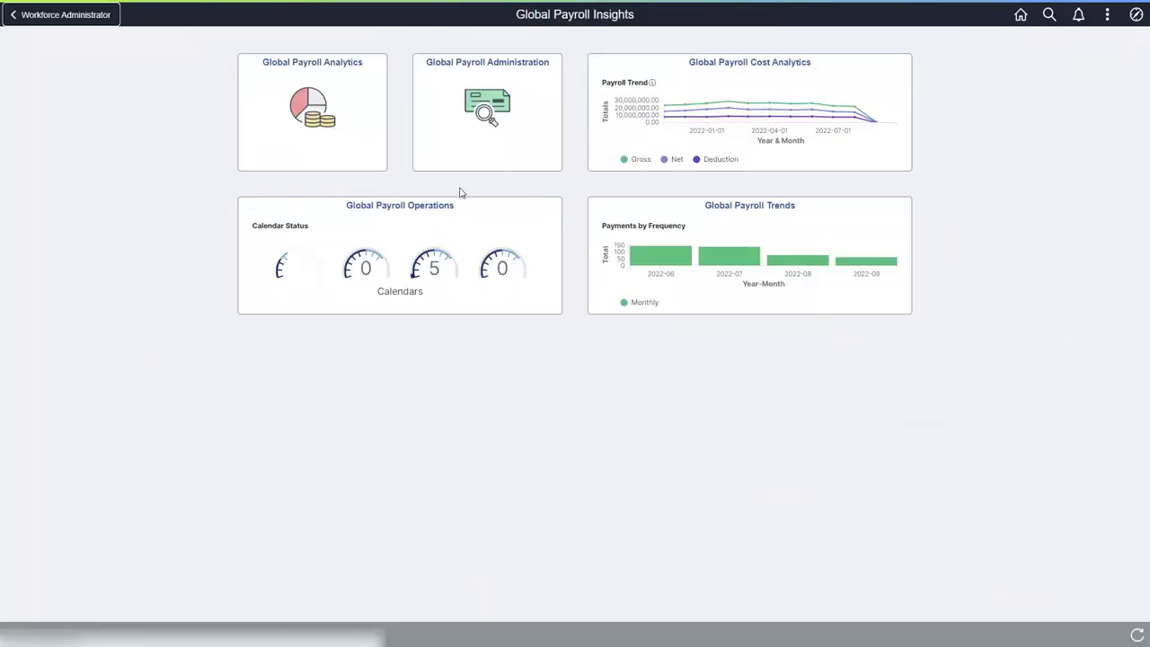
- Open Global Payroll Trends and scroll to the Earning and Deduction Categories Drilldown tables
left_click(749, 205)
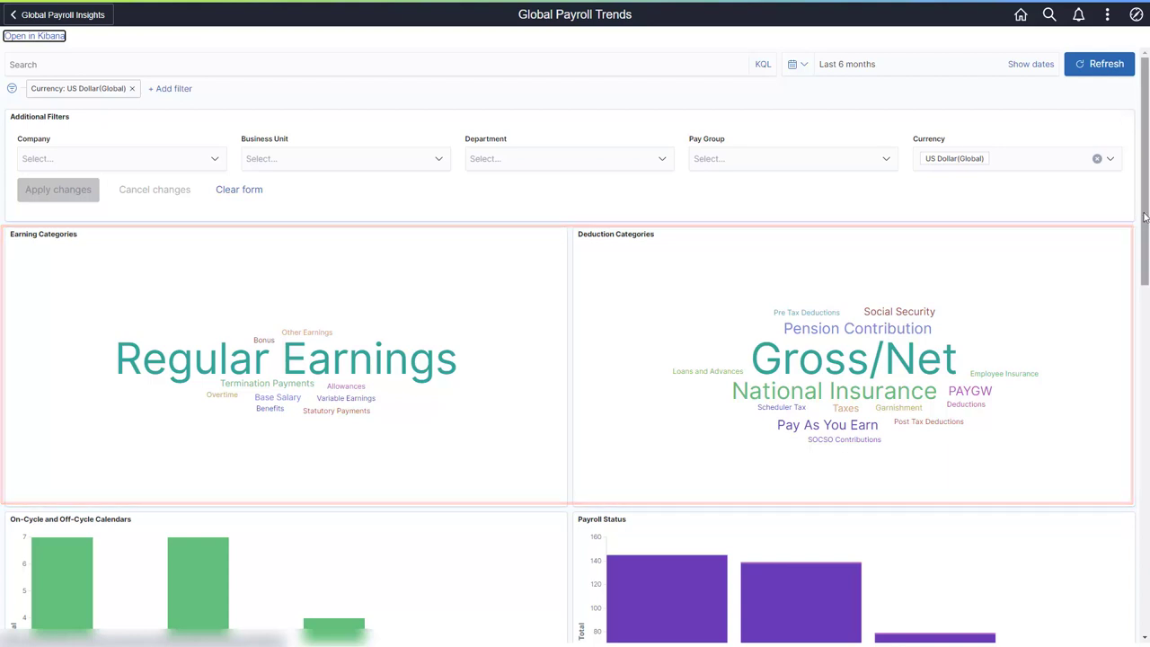
scroll("down", 3)
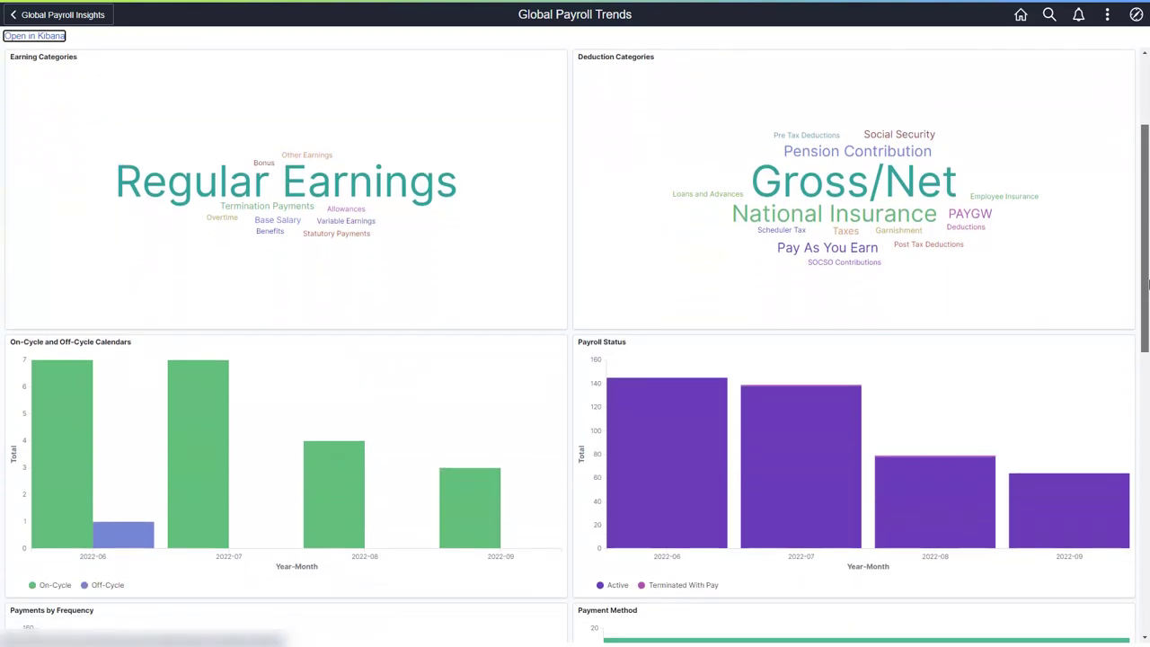
scroll("down", 3)
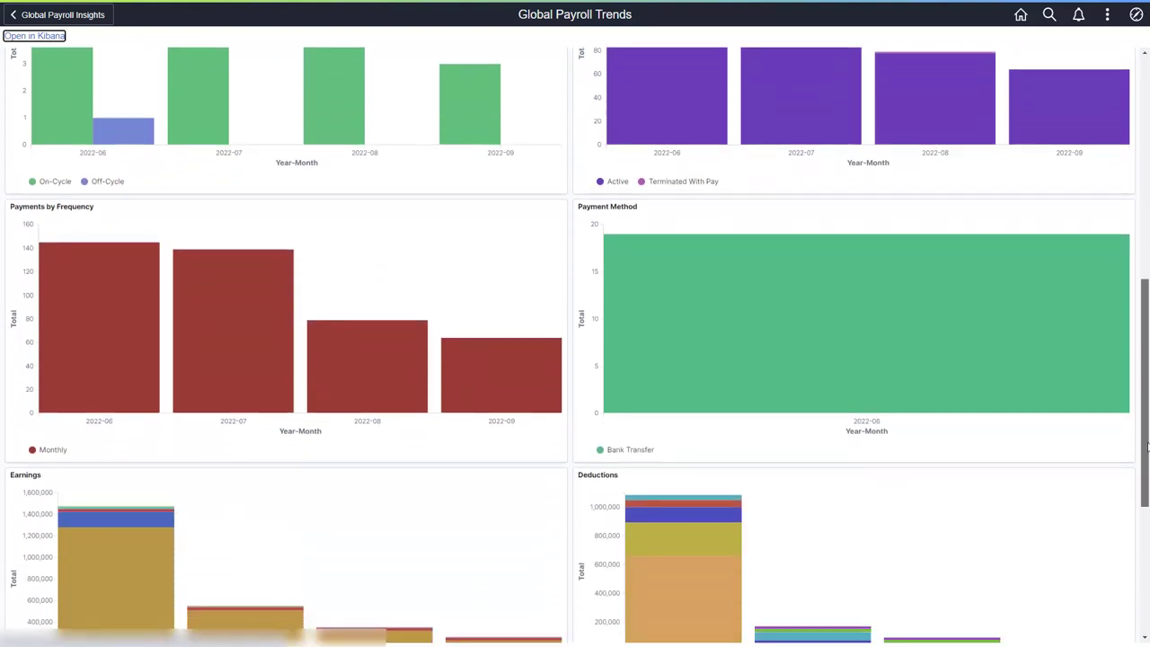
scroll("down", 3)
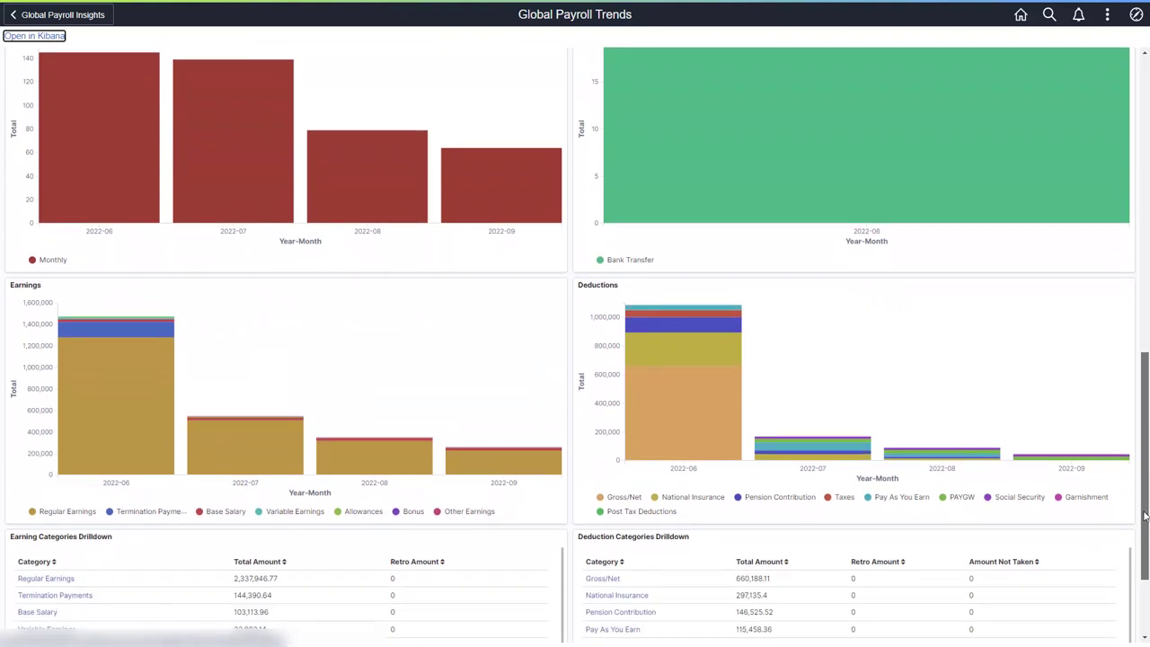
scroll("down", 3)
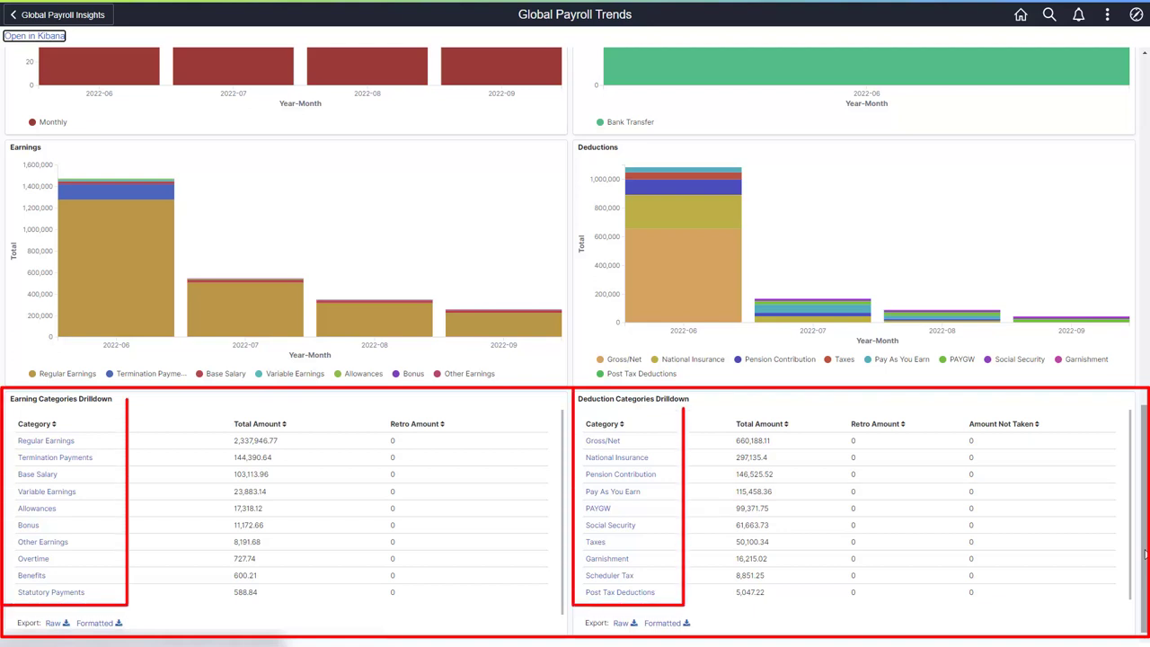
mouse_move(63, 445)
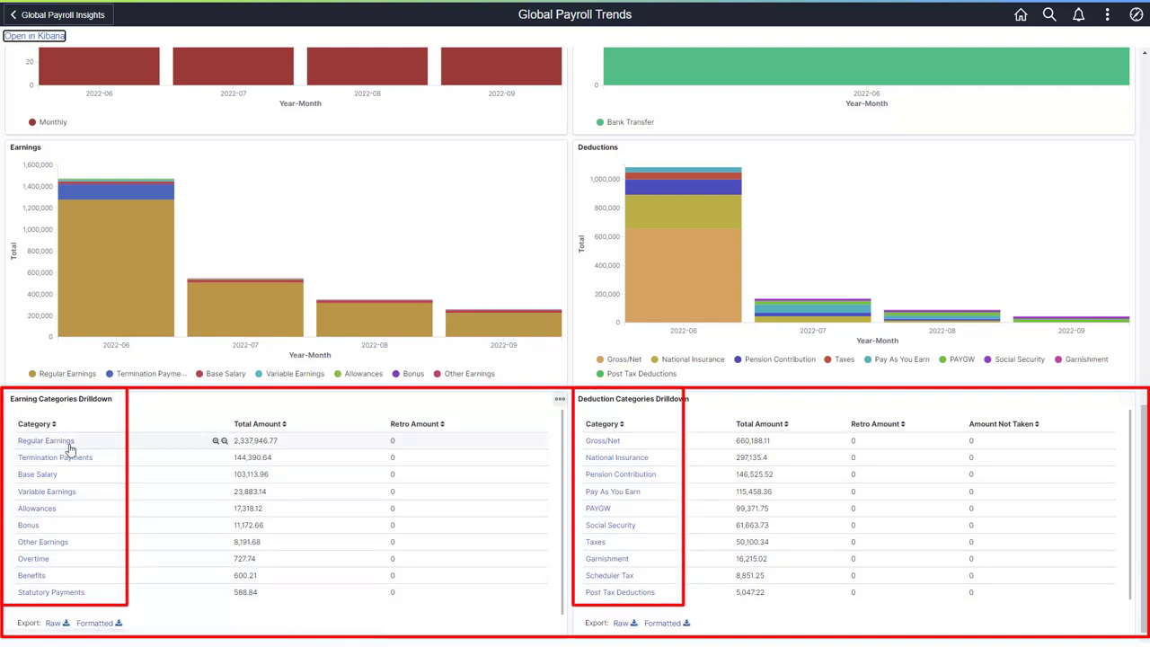
- Drill into Regular Earnings on Global Payroll Trends and go back
left_click(45, 441)
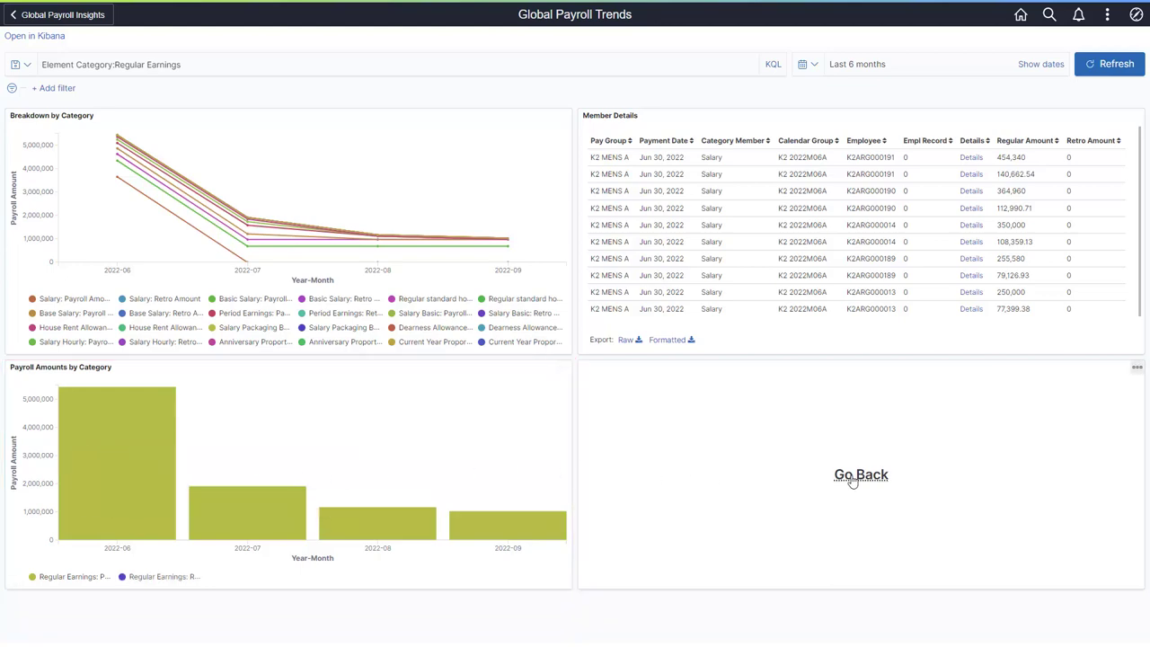
left_click(859, 474)
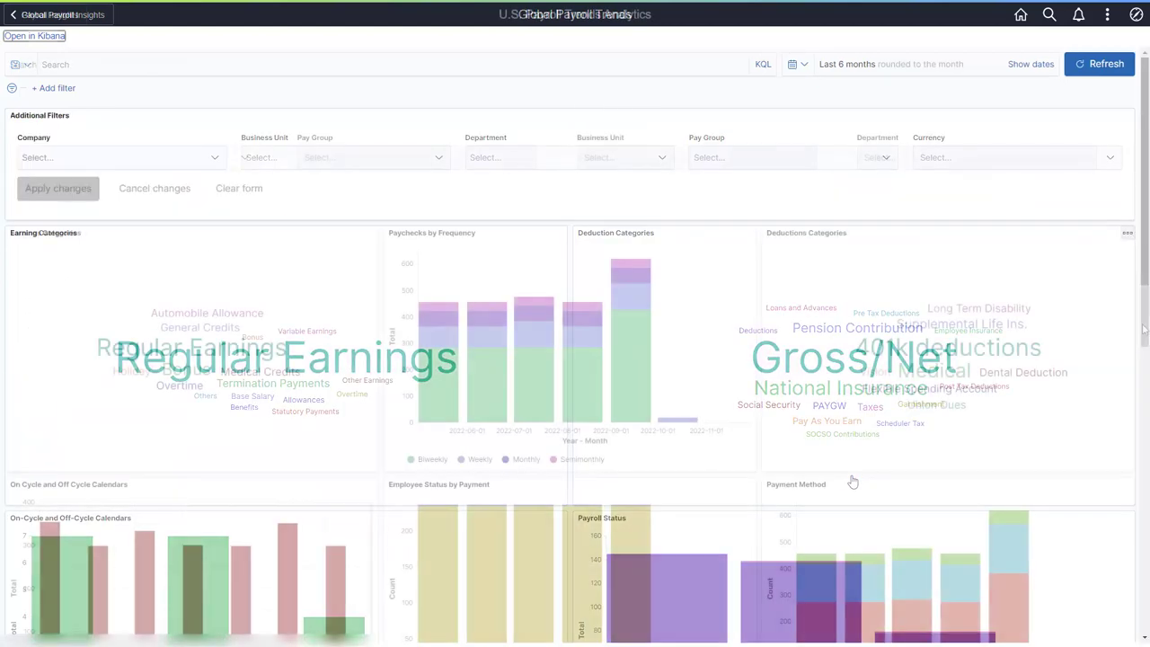
- Drill into 401k deductions in the U.S. Payroll Trends Deductions Drilldown
scroll("down", 3)
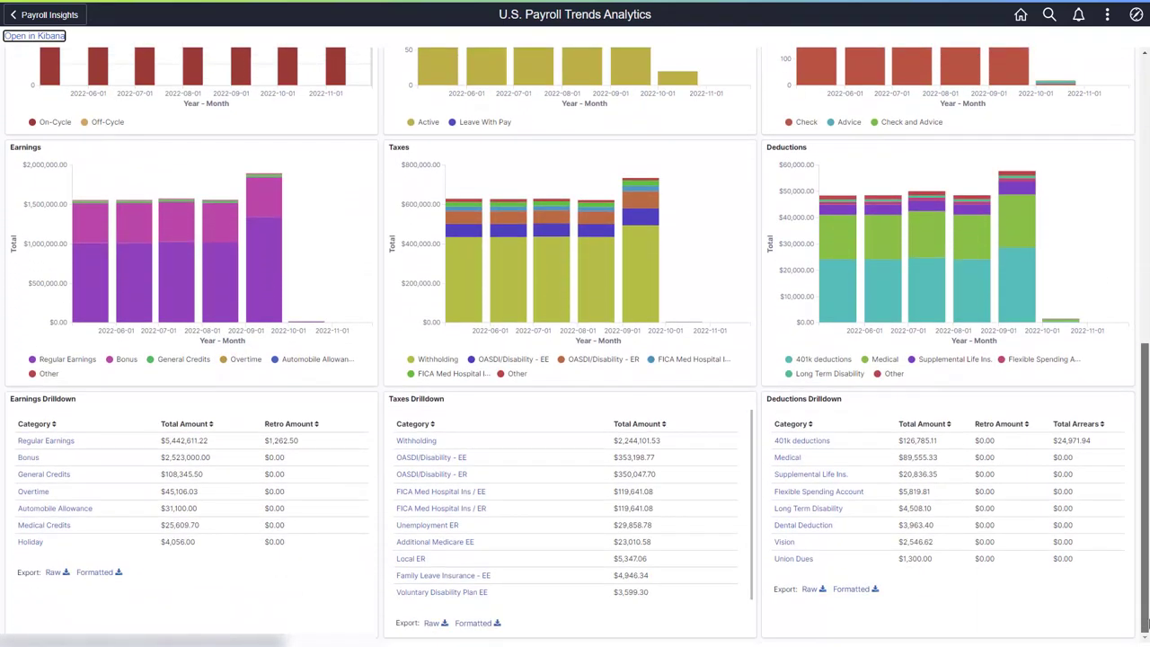
left_click(801, 440)
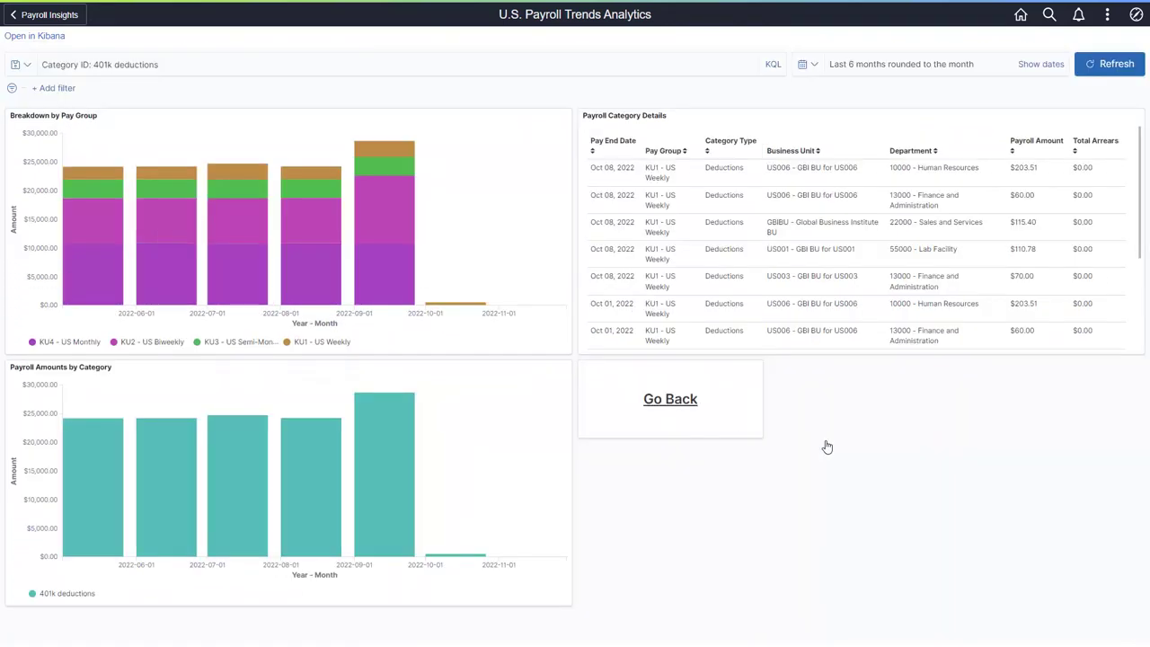